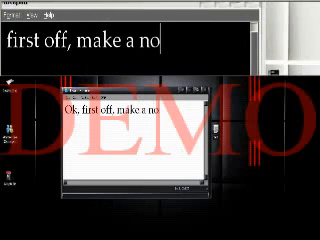
type("One you made a")
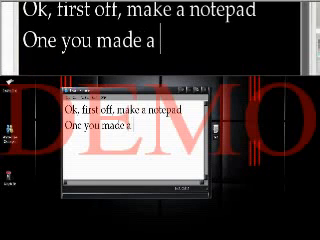
type("notepad")
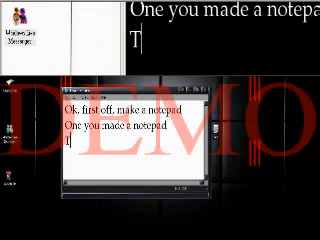
type("Type...")
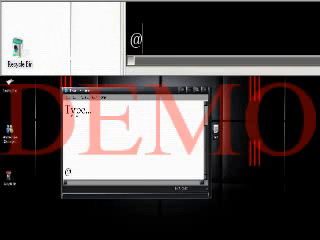
type("@echo off")
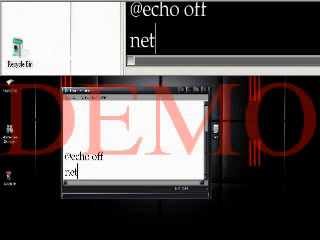
type("user")
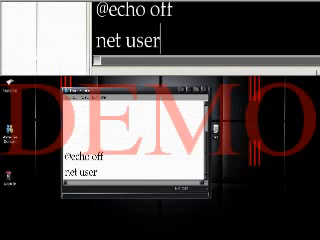
type("administrator *")
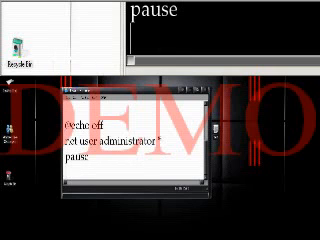
type("(Type it ex")
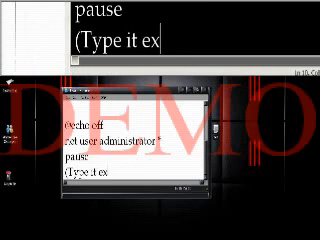
type("actly")
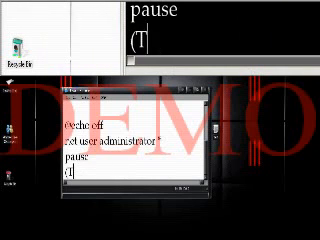
type("hen save as")
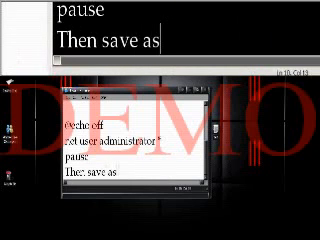
type("name")
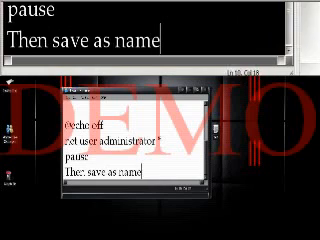
type(".bat")
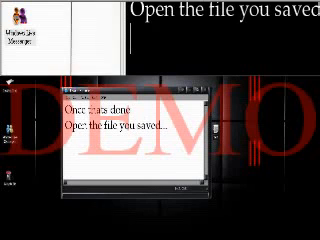
type("Name.bat")
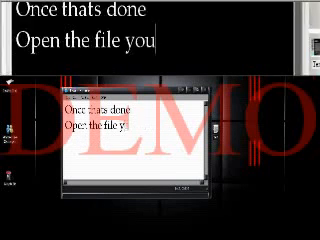
type("It will ask for a new")
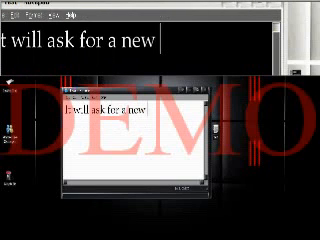
type("password for")
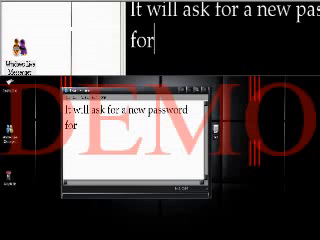
type("administrator.")
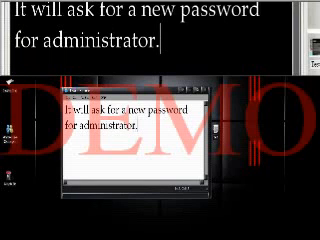
type("Without")
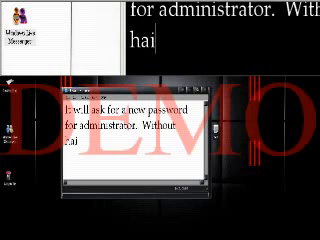
type("having to know the orig")
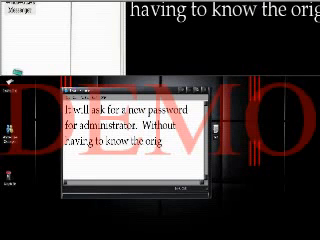
type("This works on")
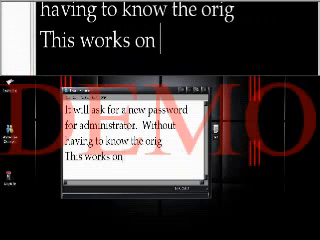
type("any type of ac")
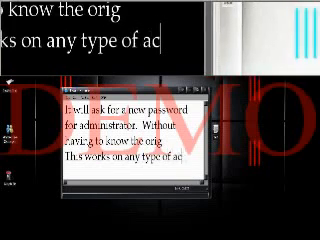
type("Guest")
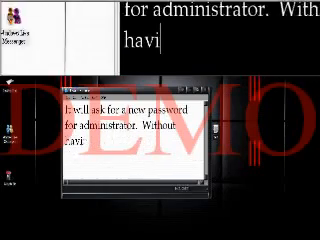
type("Have fun")
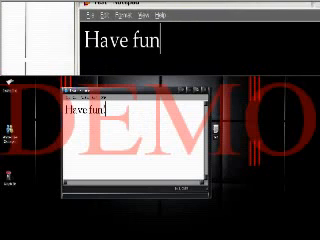